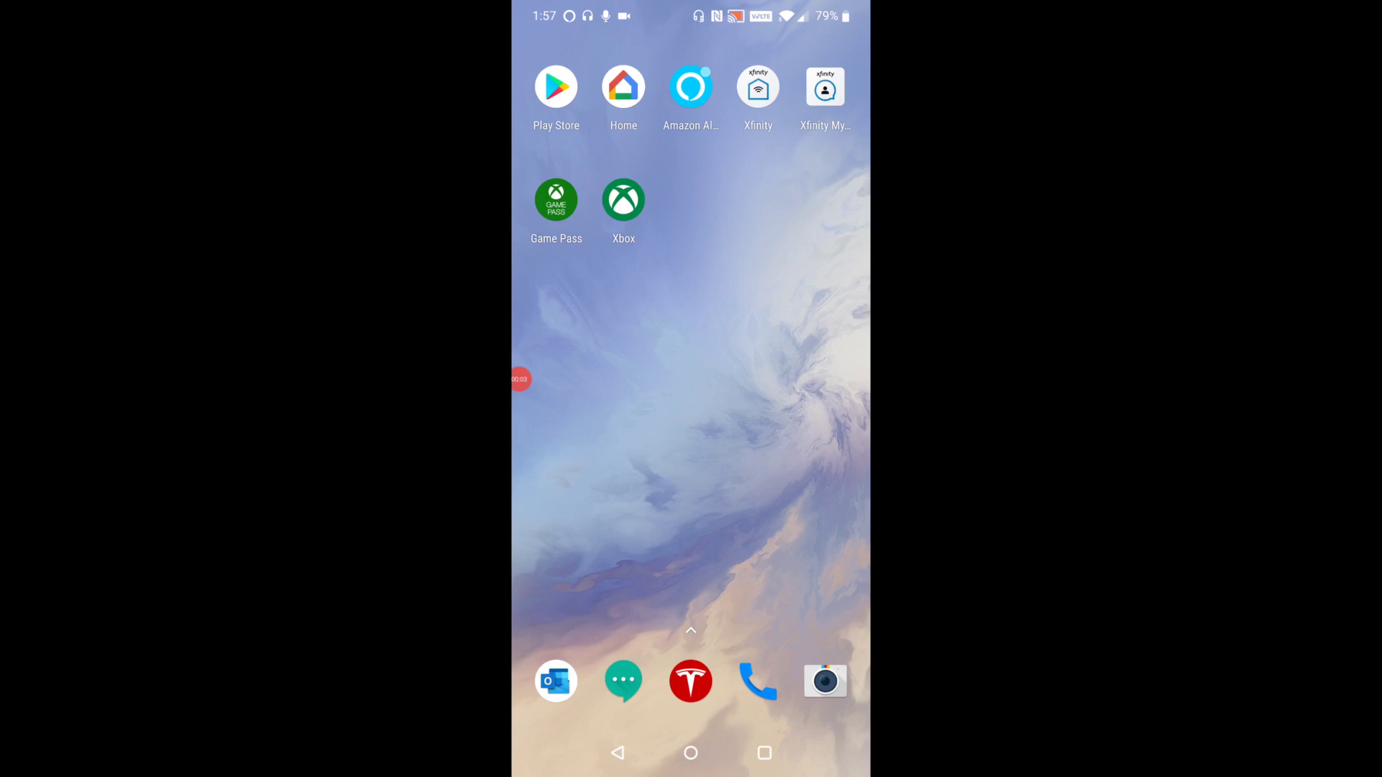
Launch the Google Play Store from the home screen icon
left_click(691, 86)
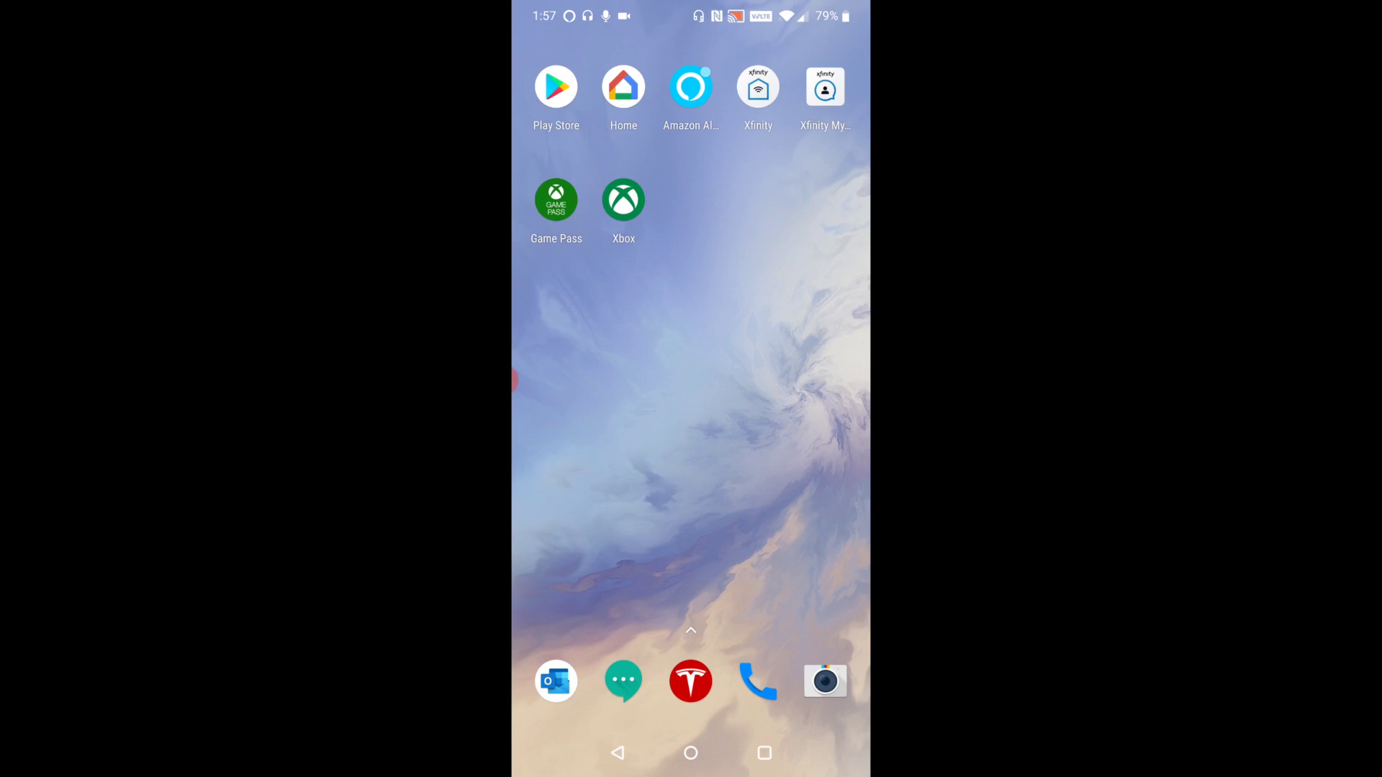
left_click(555, 89)
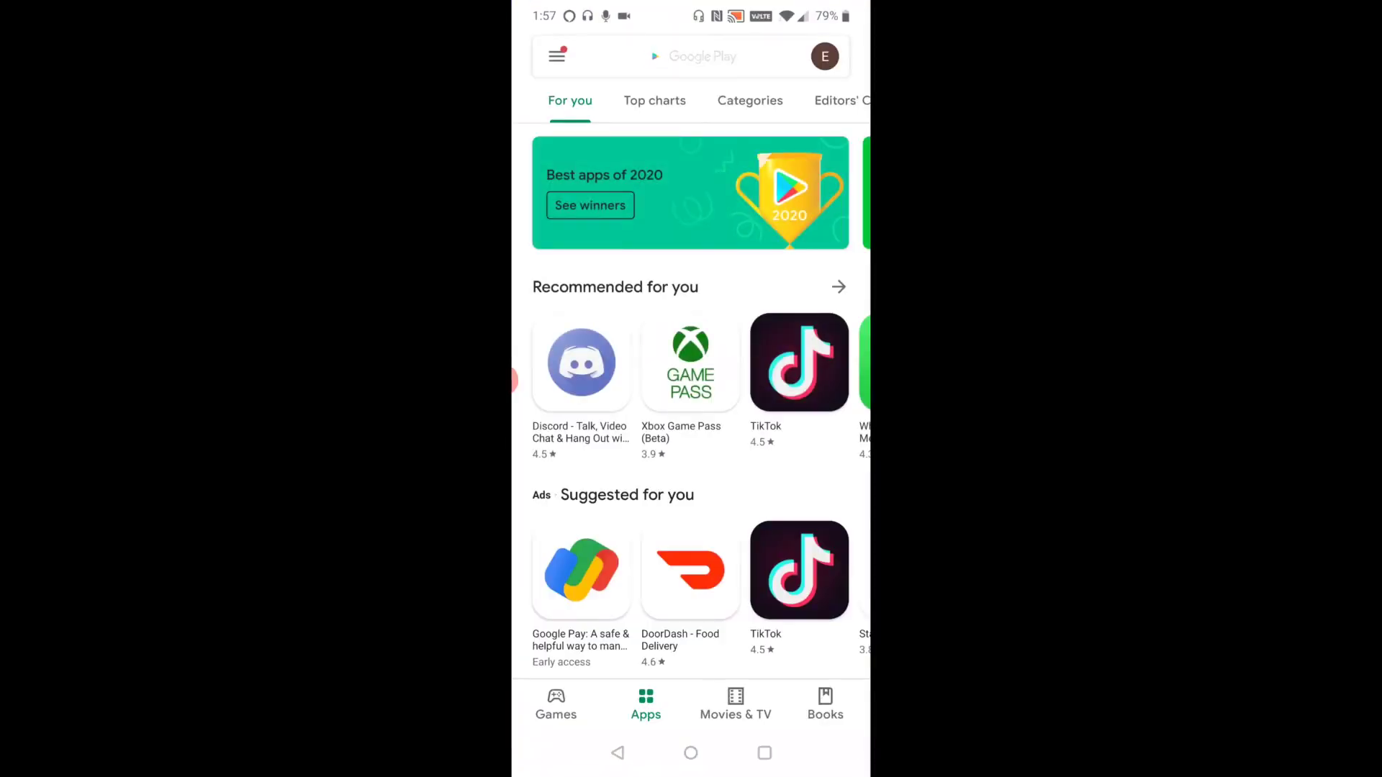
Search the Play Store for 'alexa apps'
left_click(695, 57)
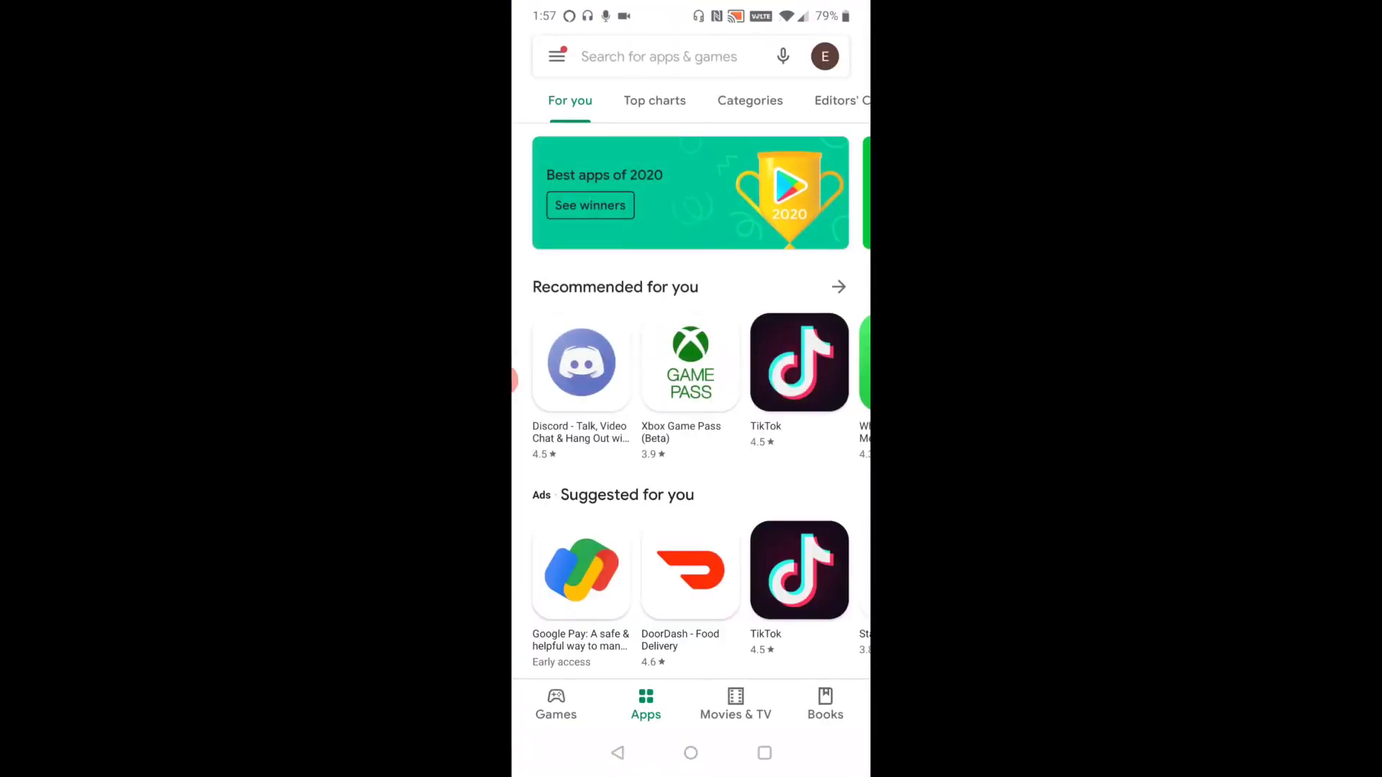
type("alexa apps")
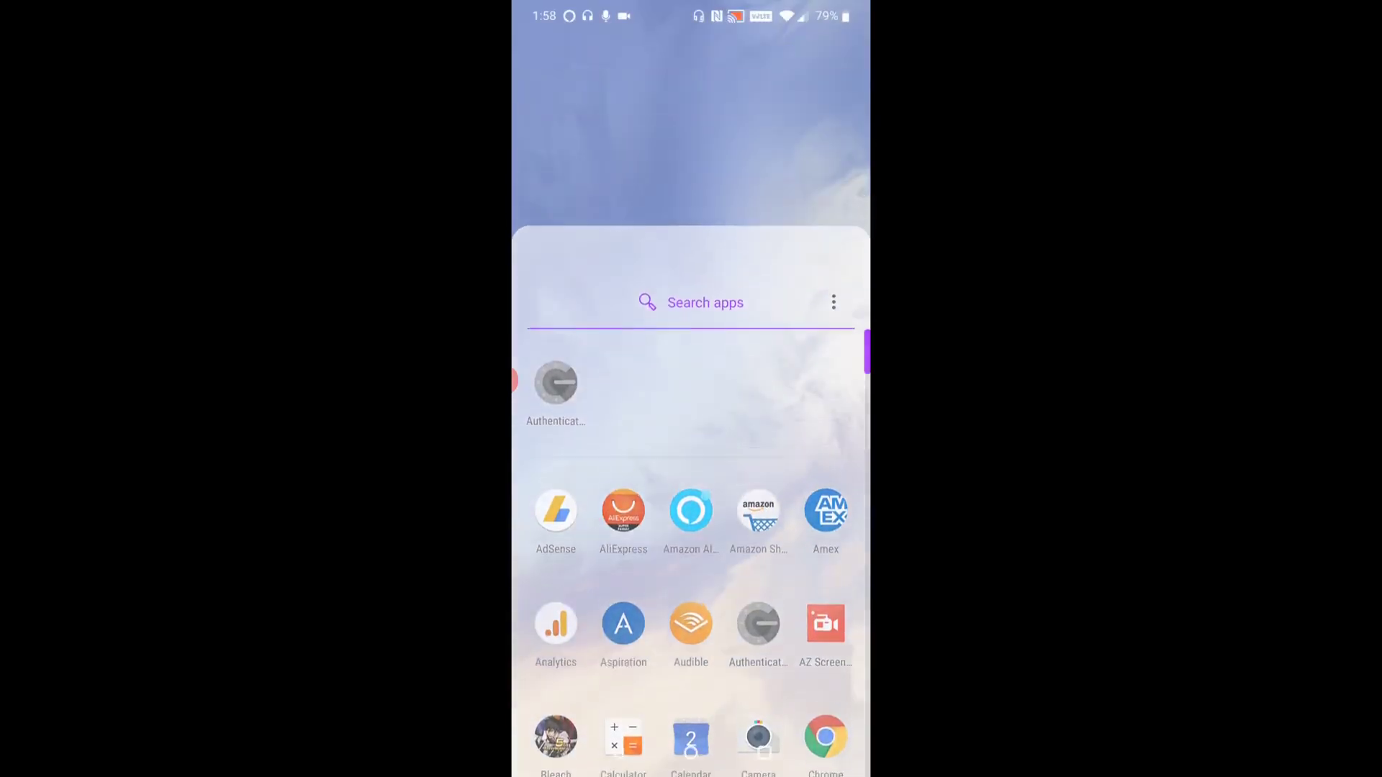
Dismiss the app drawer and launch the Amazon Alexa app on its home feed
scroll("down", 3)
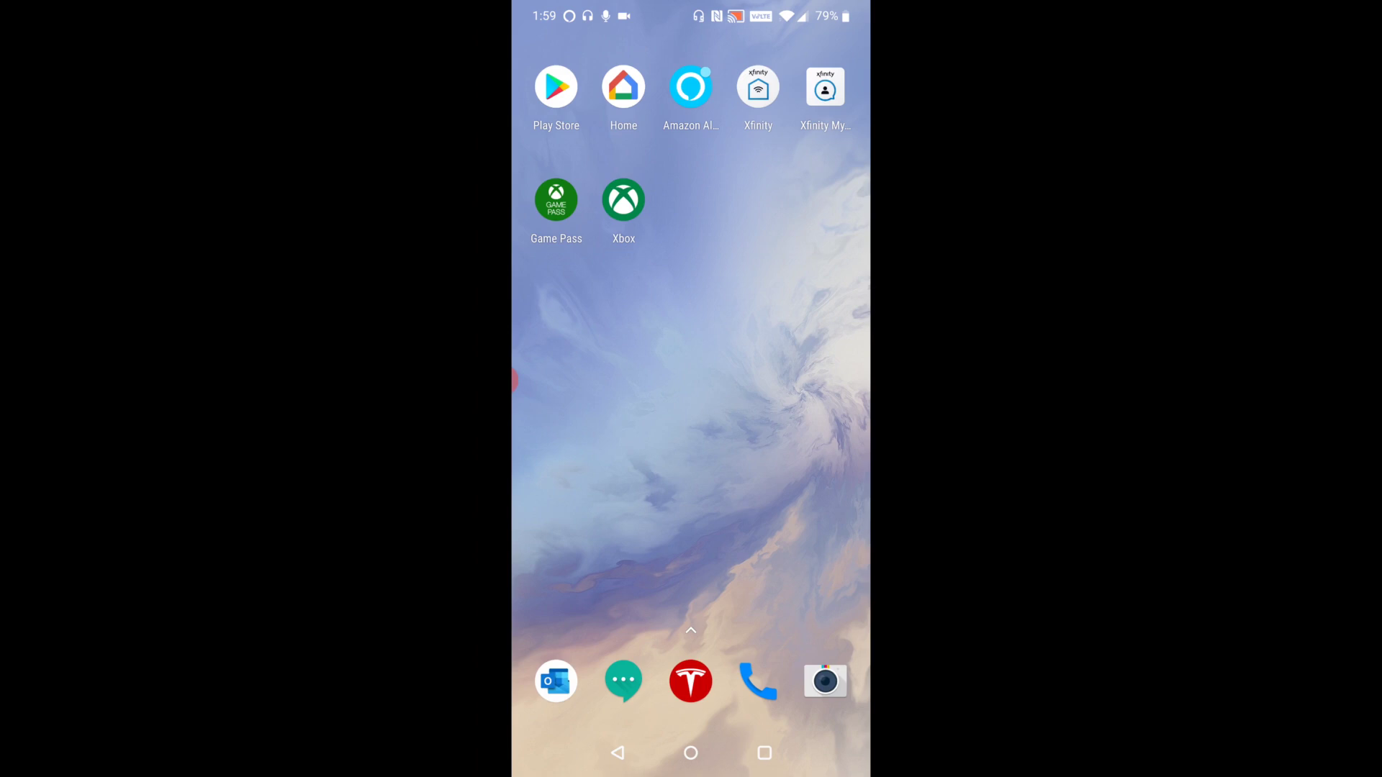
left_click(690, 86)
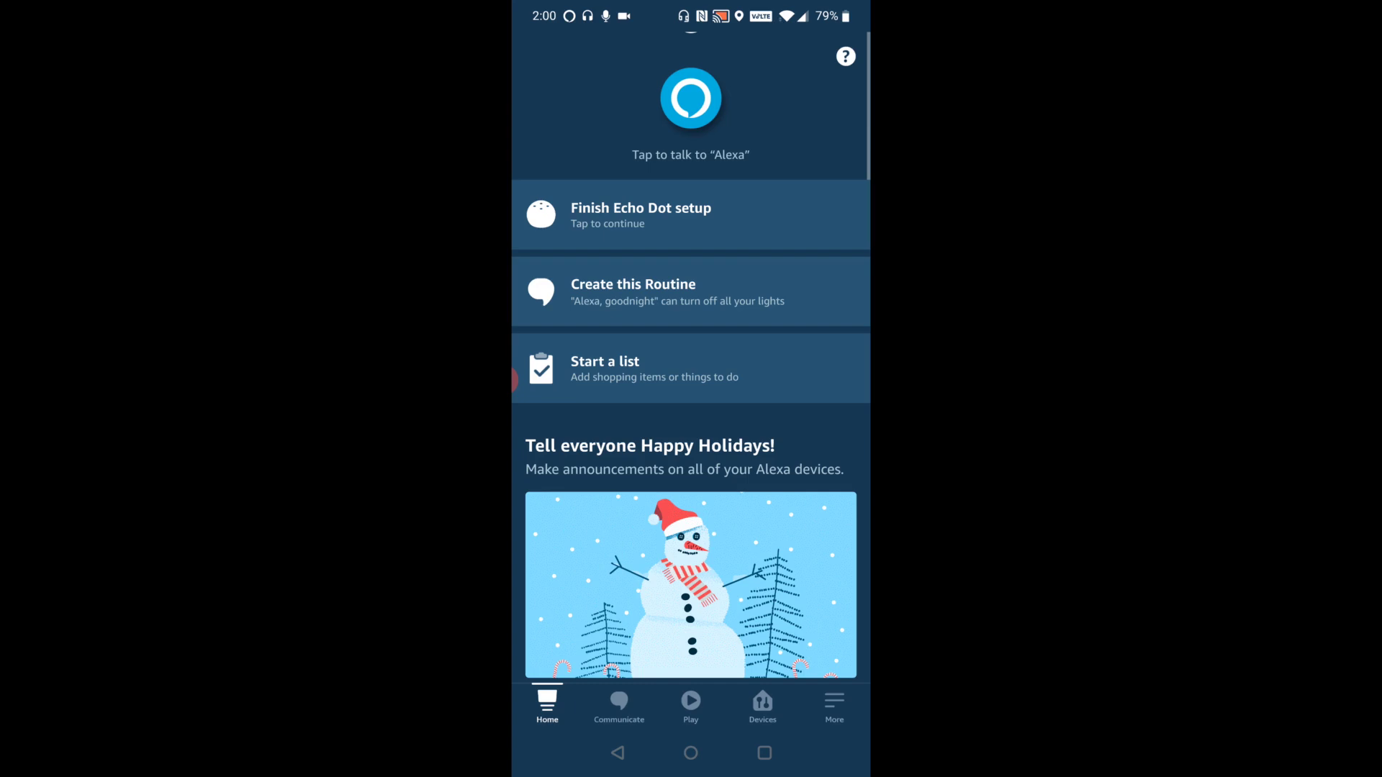
Scroll the Alexa home feed and switch to the More menu listing Add a Device
scroll("down", 3)
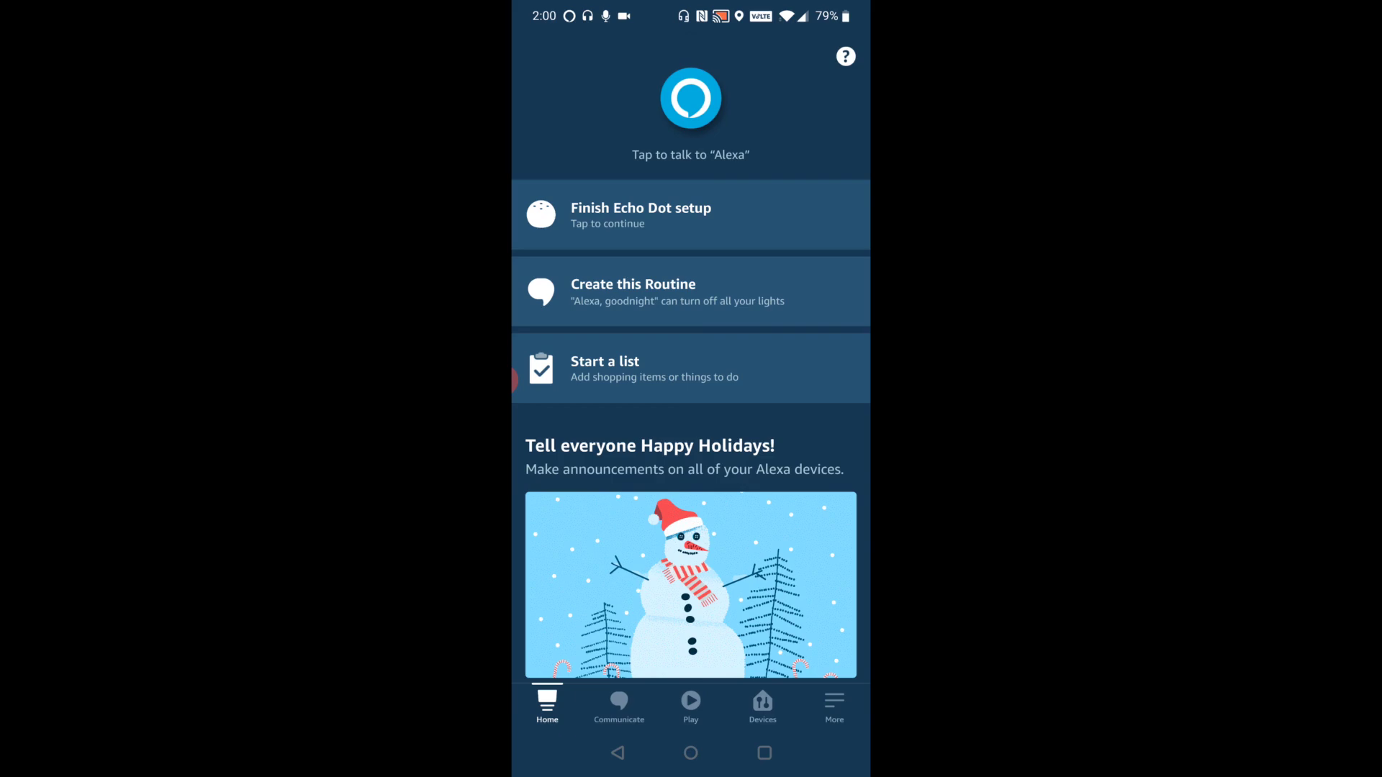
left_click(834, 701)
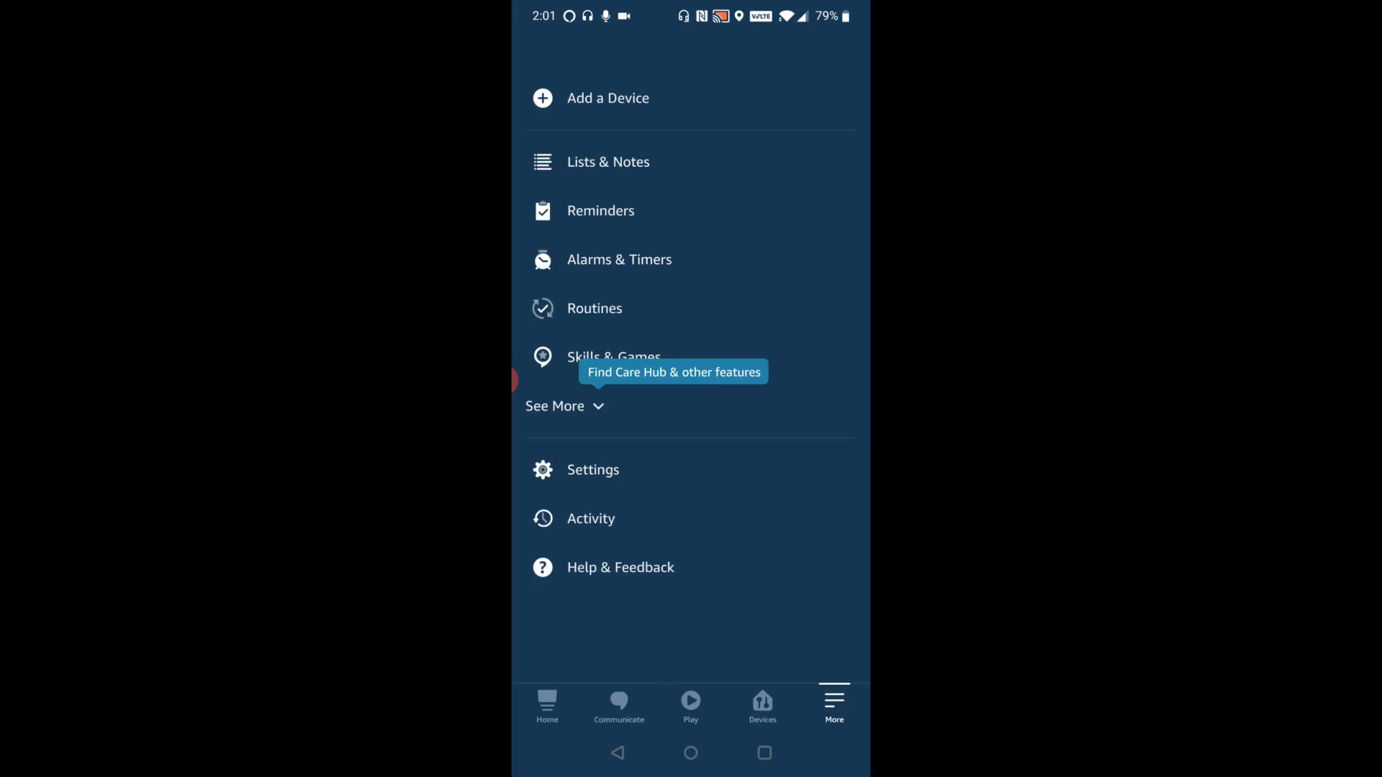
Add a new device, choosing 'Echo, Echo Dot, Echo Plus and more', reaching the Wi-Fi list
left_click(608, 98)
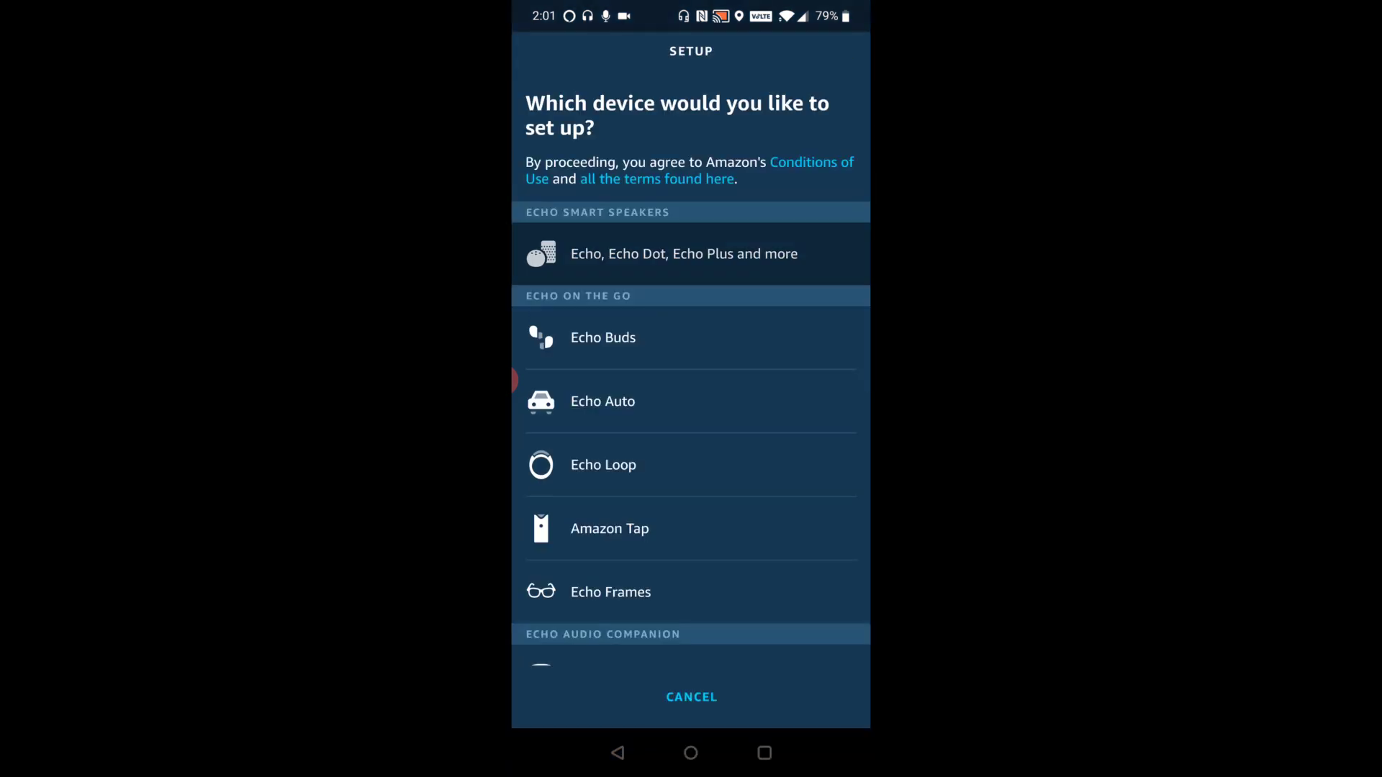
left_click(684, 254)
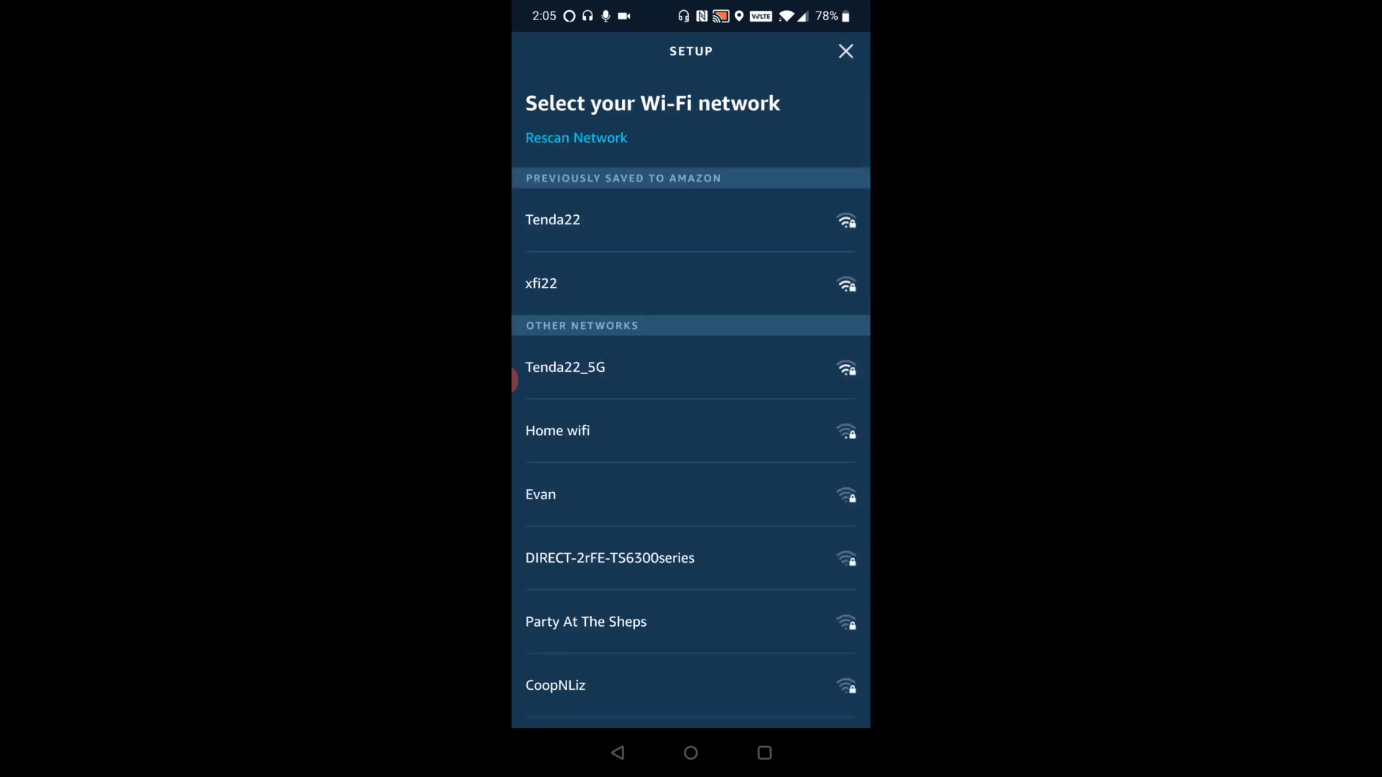
Connect the Echo Dot to a Wi-Fi network and place it in the Living Room group
left_click(846, 51)
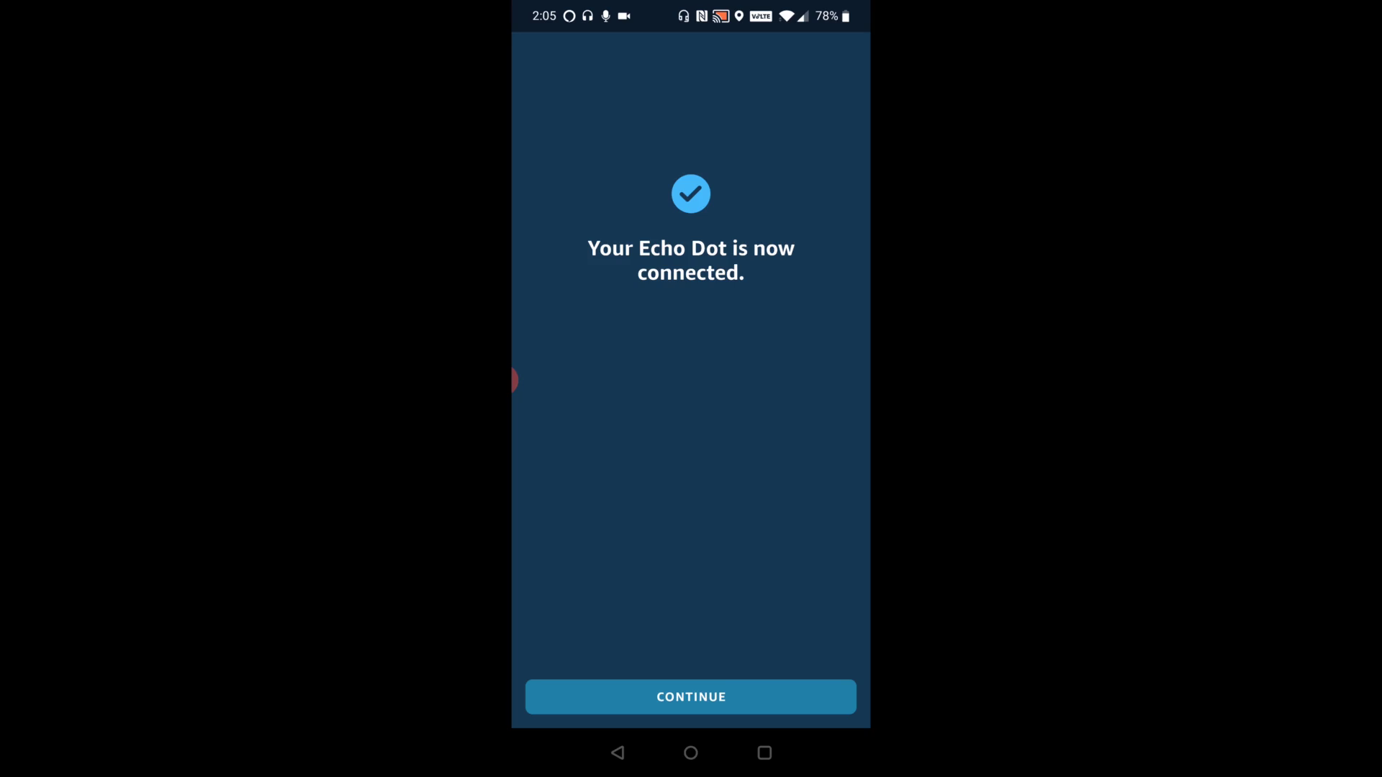
left_click(690, 696)
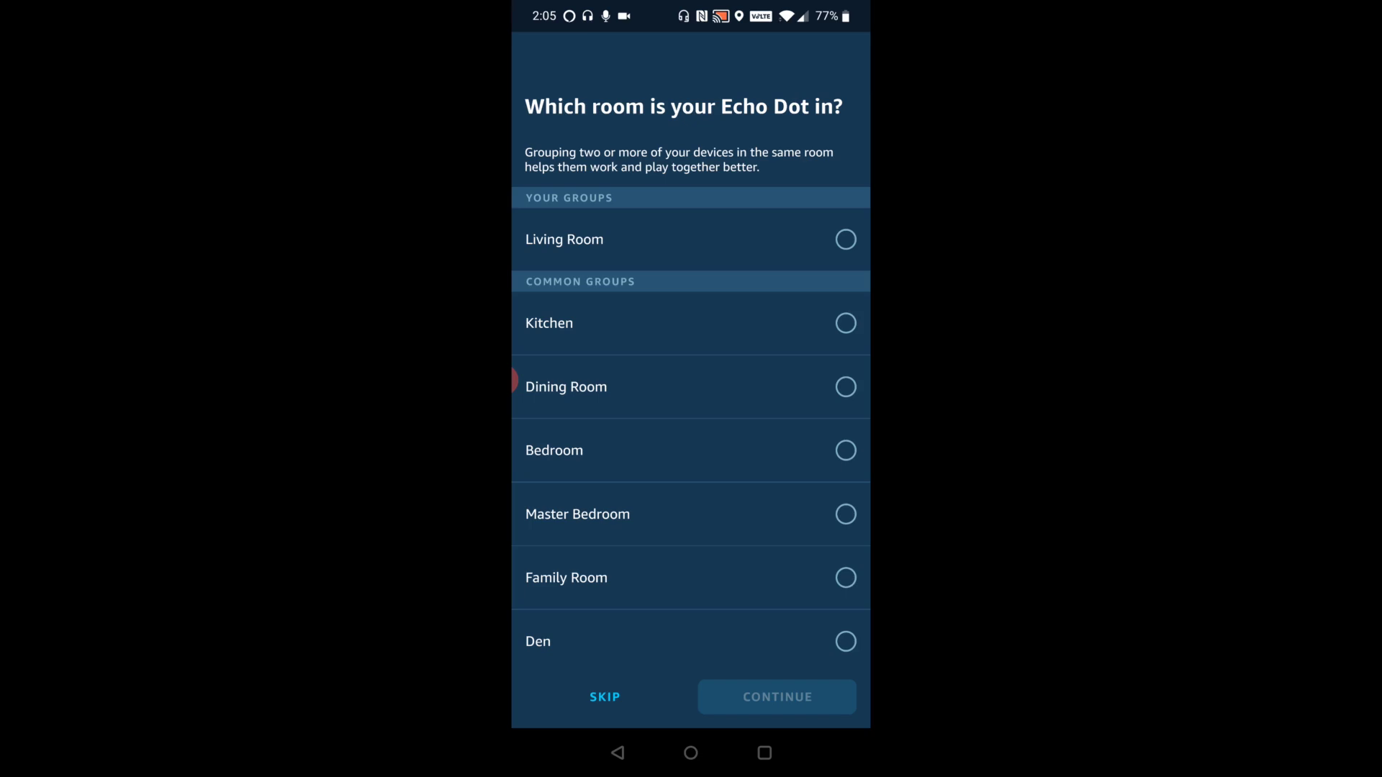
left_click(845, 239)
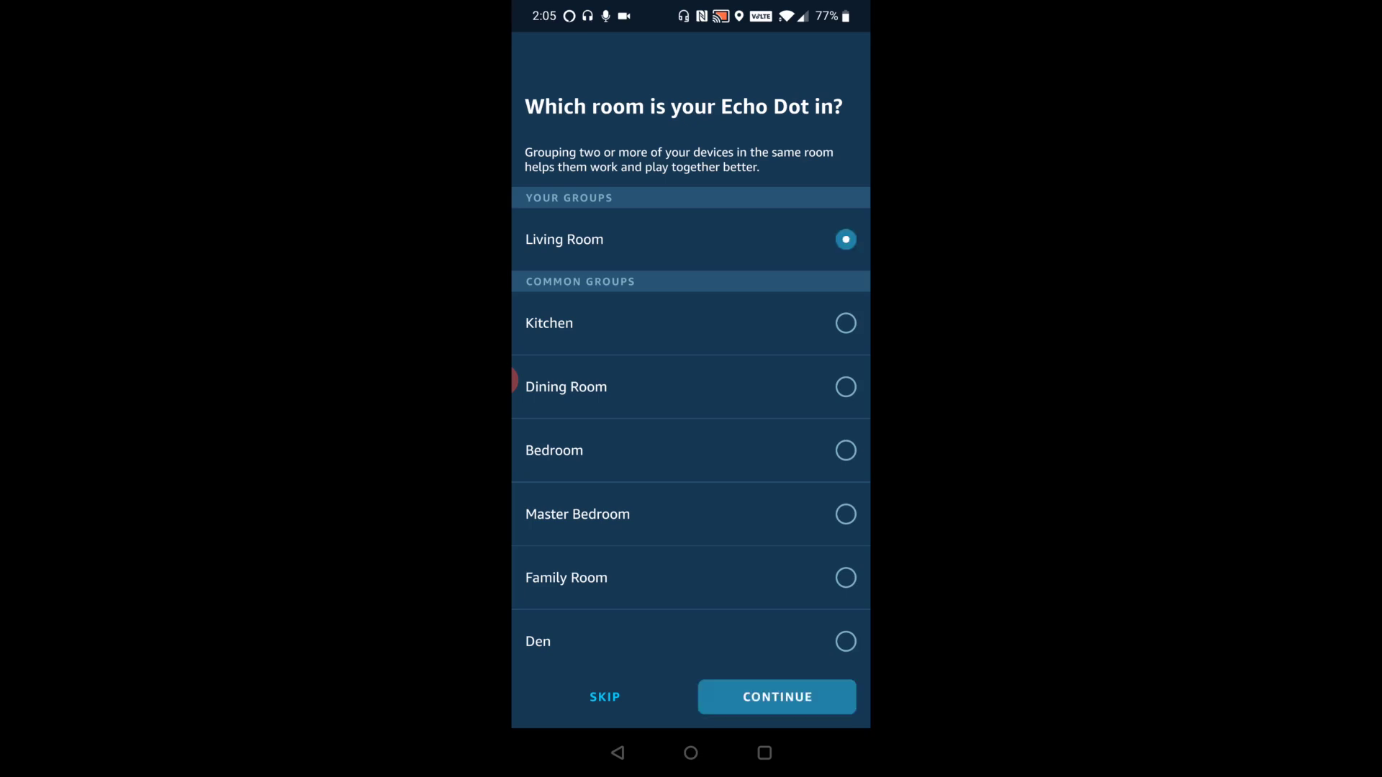
left_click(777, 697)
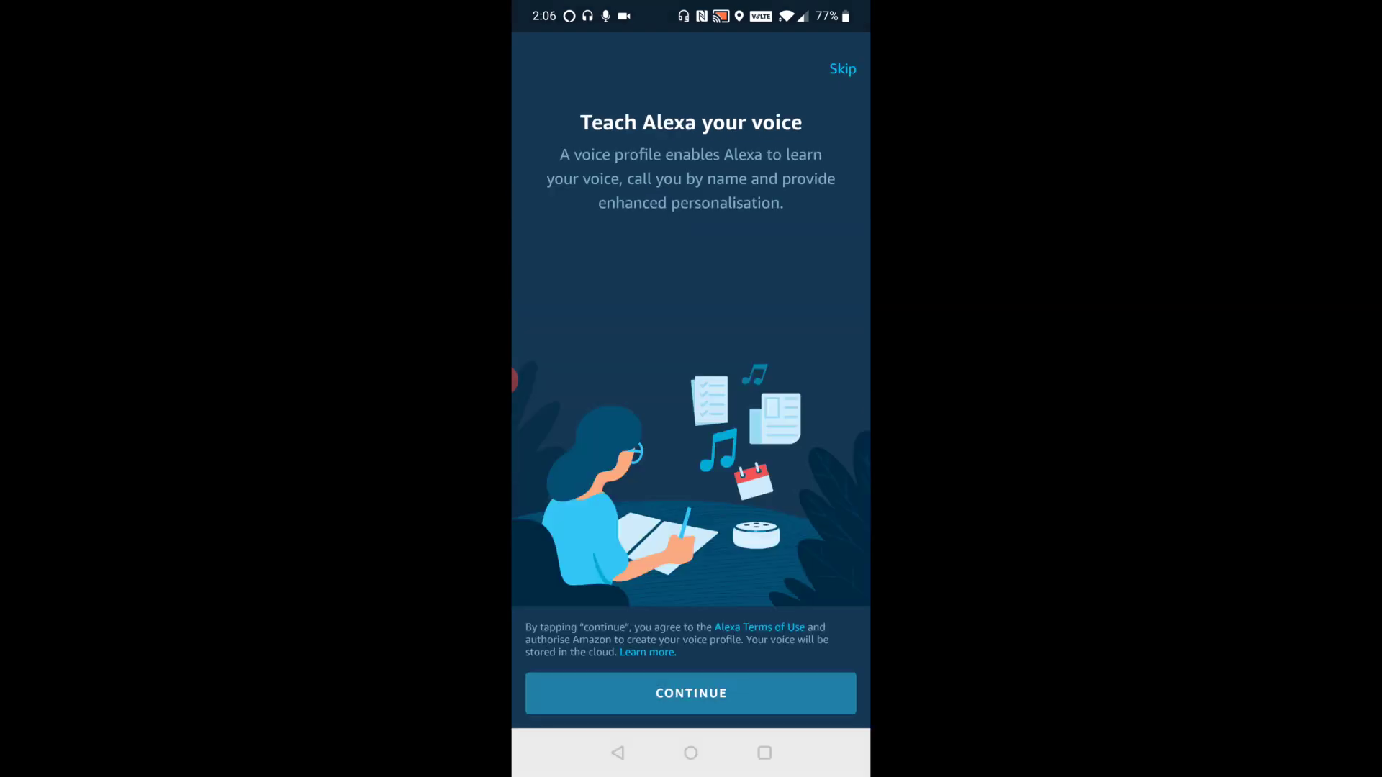
Agree to teach Alexa your voice and continue past Voice Profile Created to the Audible offer
left_click(691, 694)
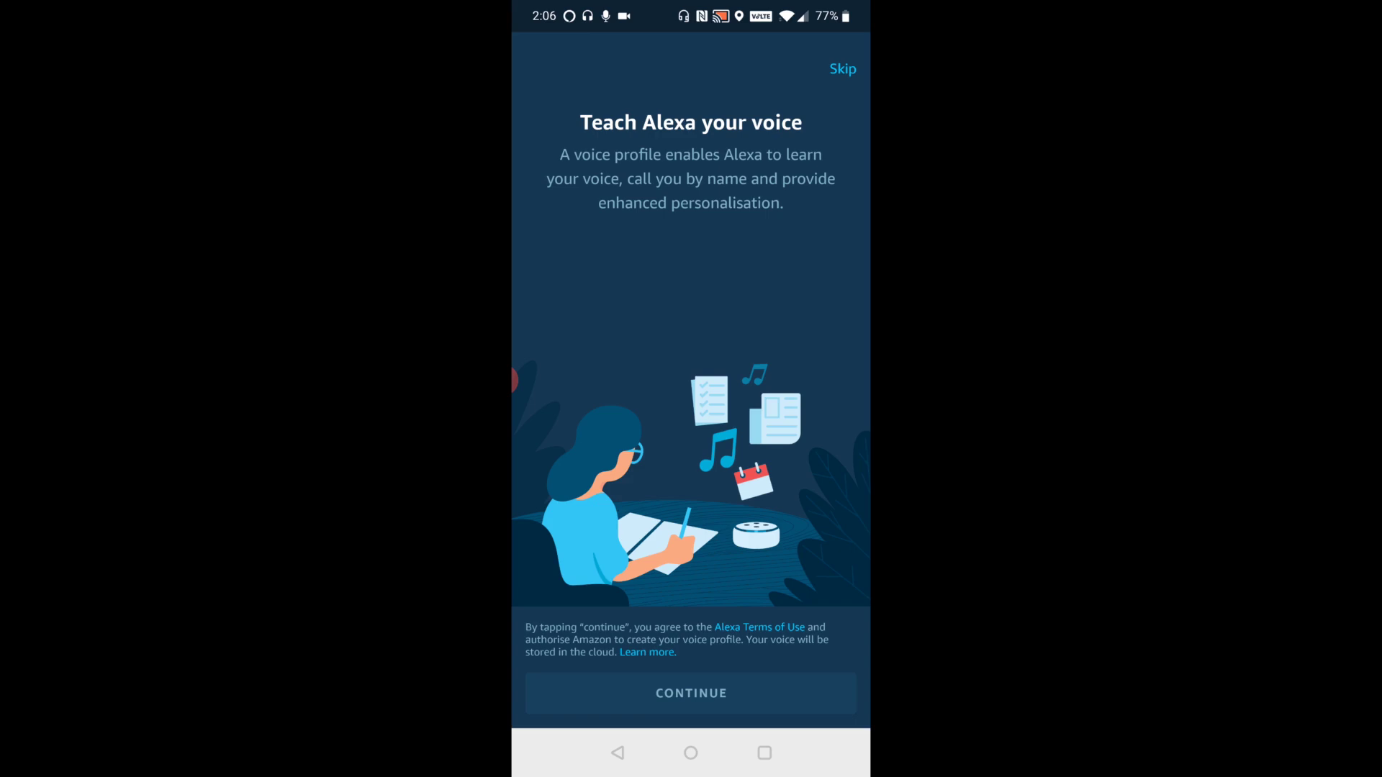
left_click(690, 693)
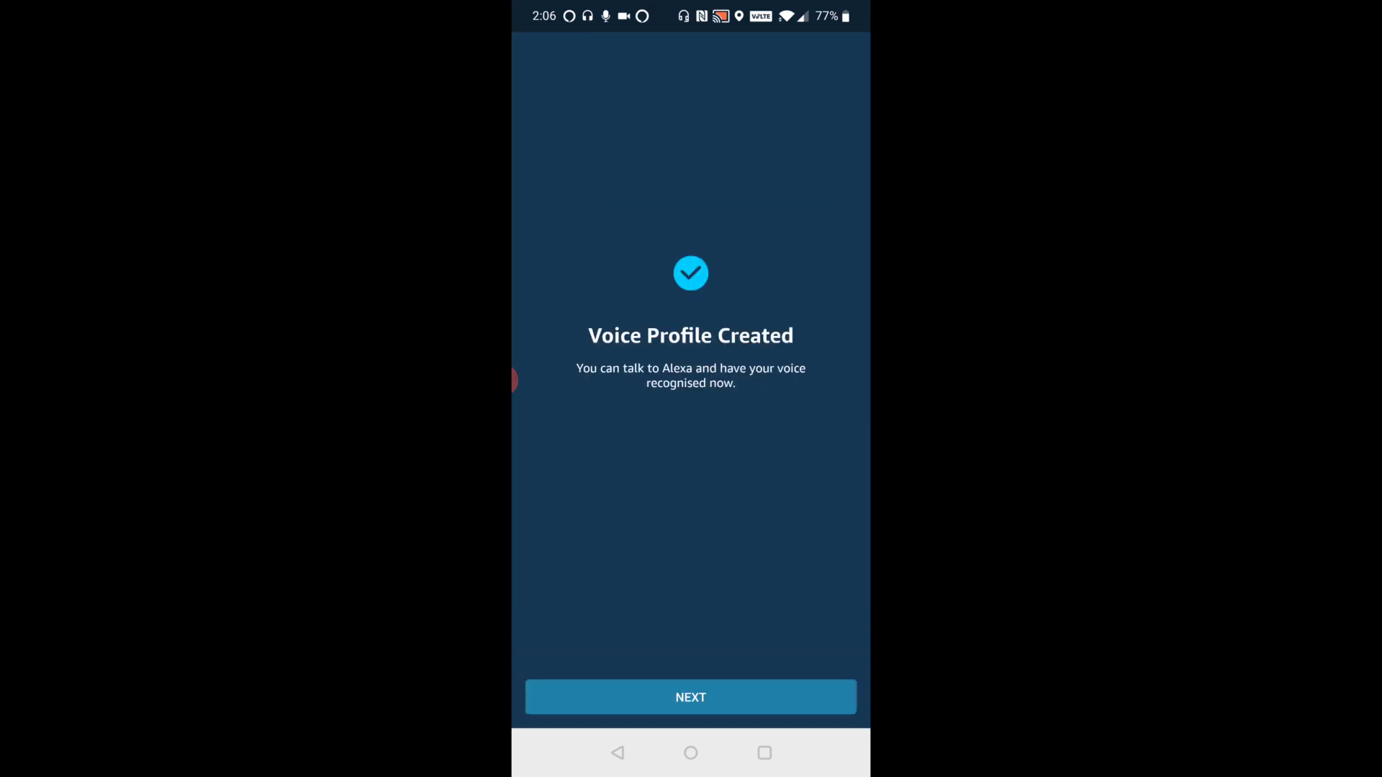
left_click(691, 698)
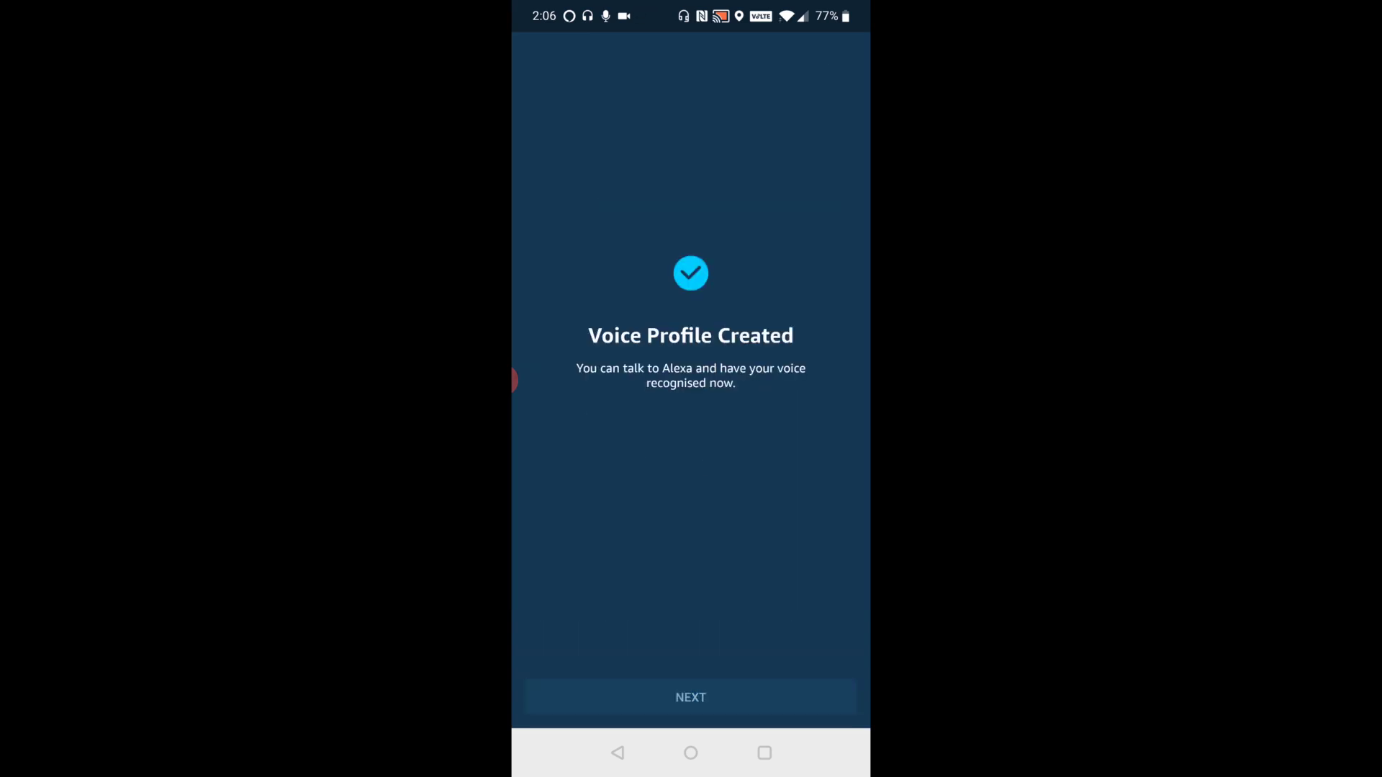
left_click(691, 698)
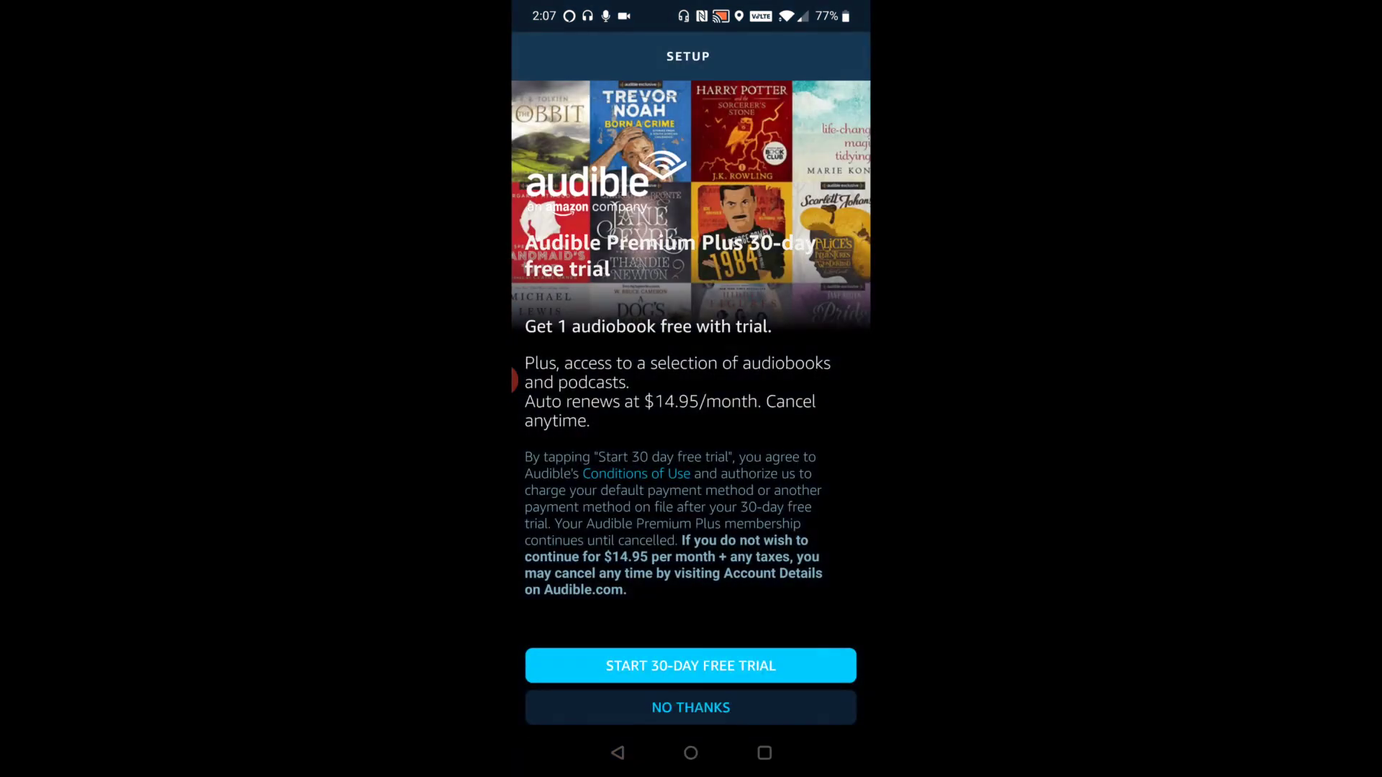
Choose No Thanks on the Audible trial and Done on Setup Complete
left_click(690, 707)
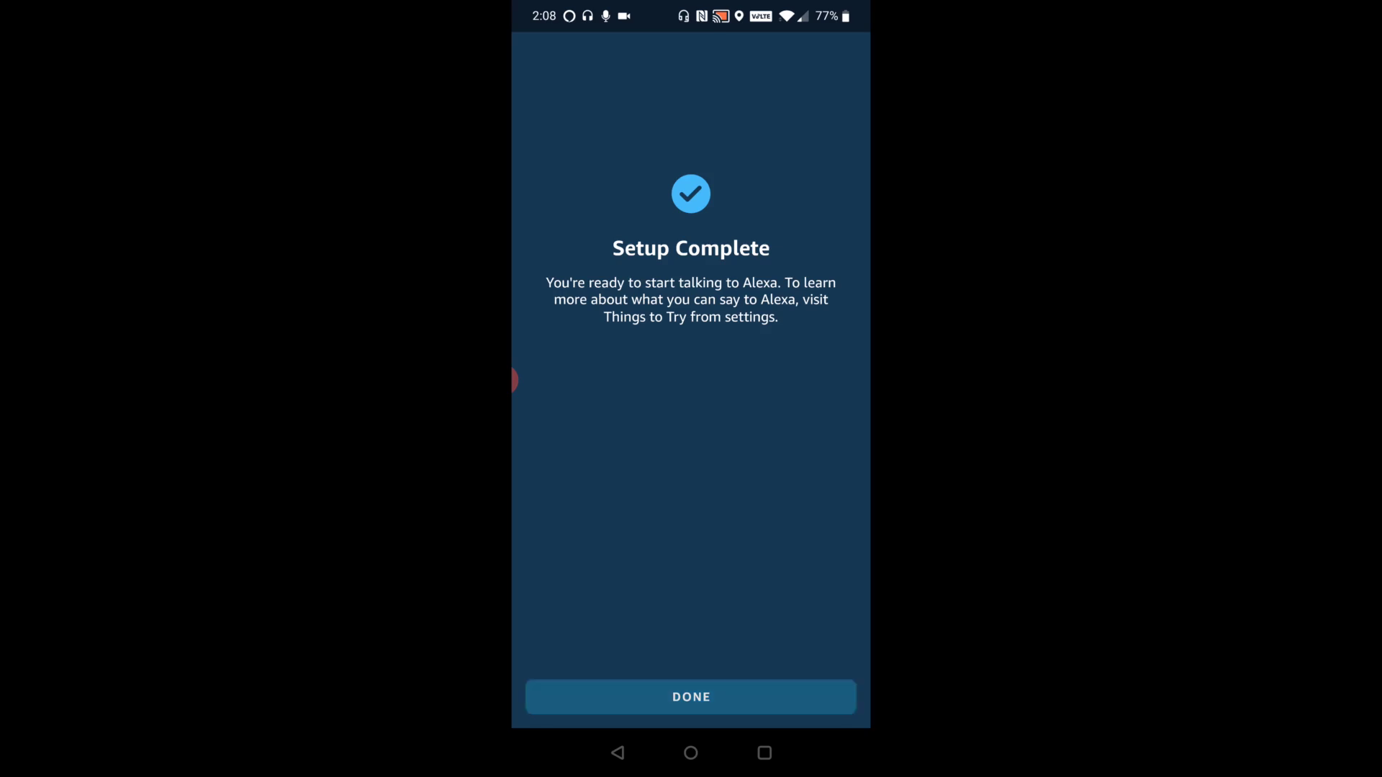
left_click(689, 697)
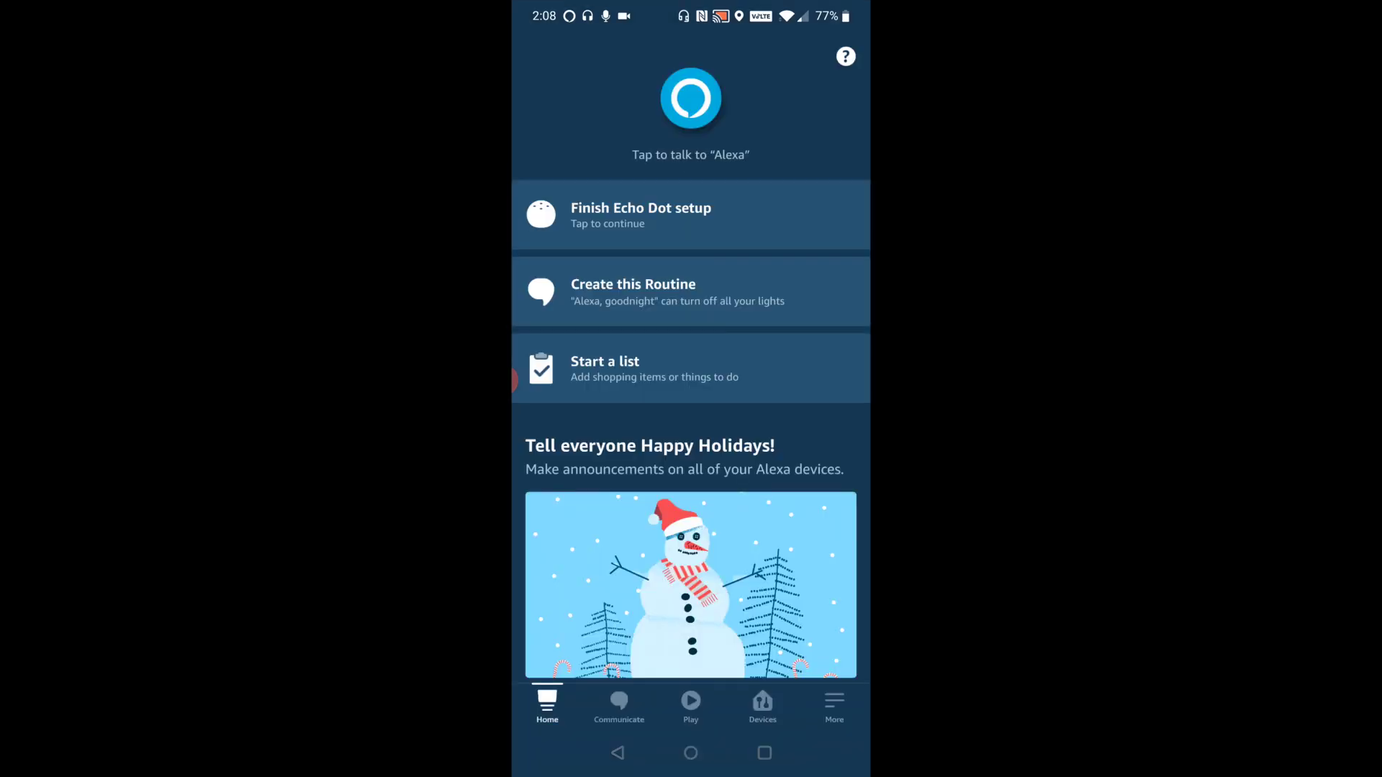